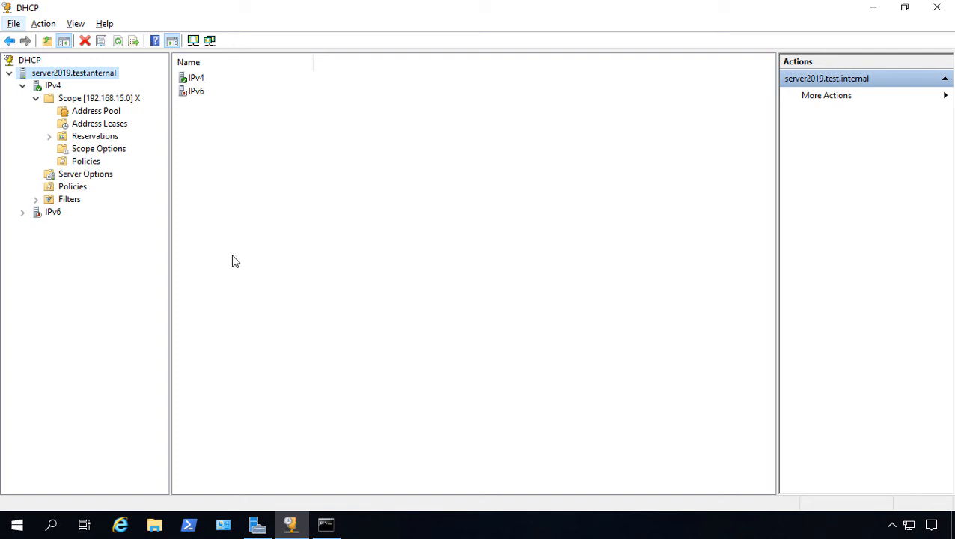
mouse_move(255, 245)
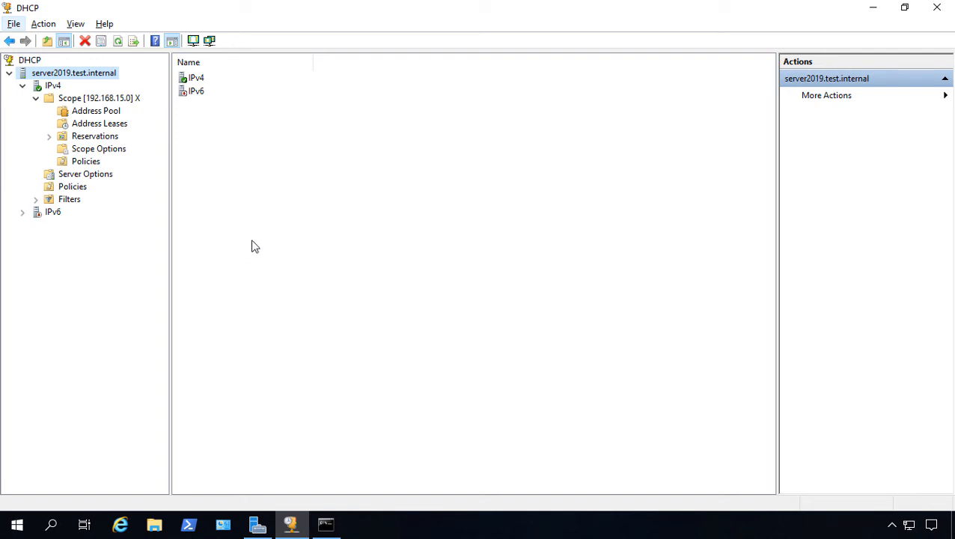
mouse_move(246, 238)
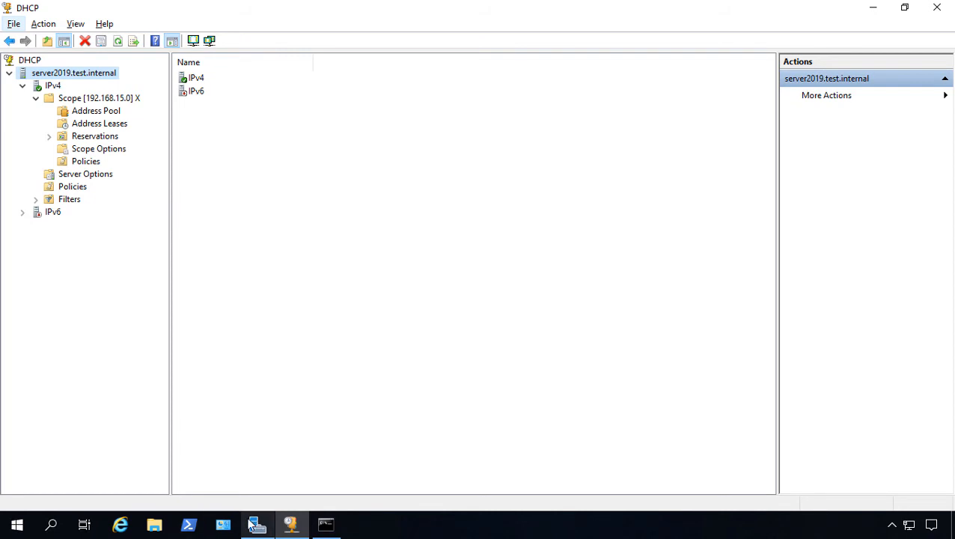
Step: Launch the DHCP console from Server Manager's Tools menu and show the 192.168.15.0 scope's options
left_click(851, 39)
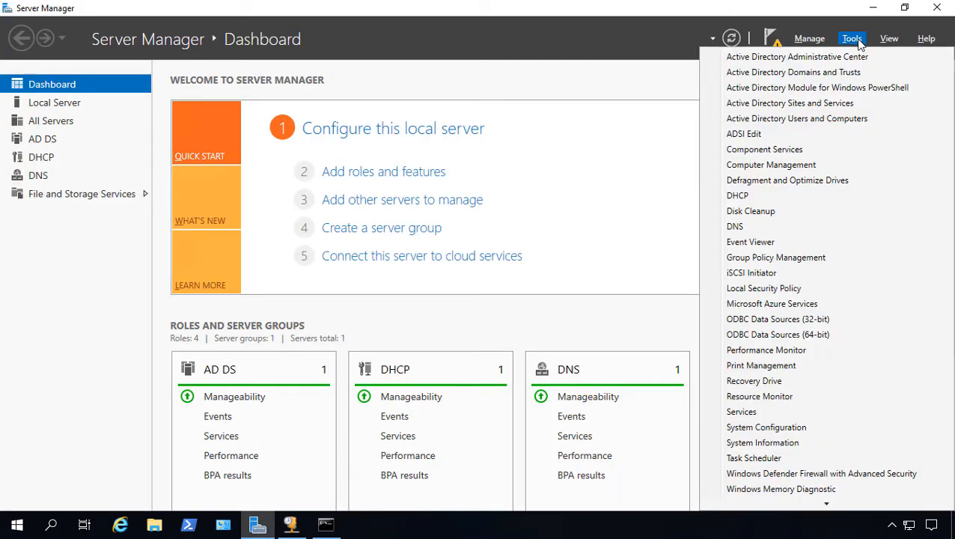
mouse_move(754, 194)
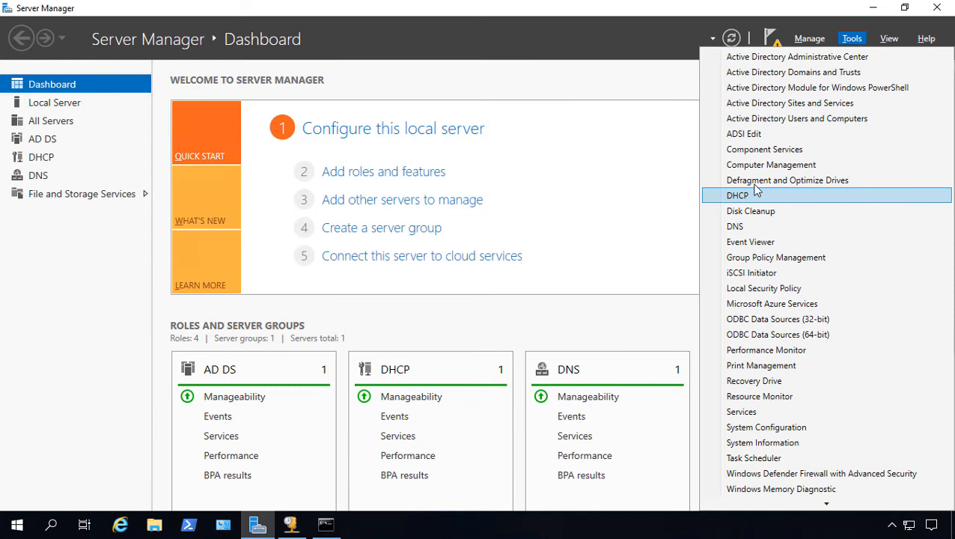
left_click(738, 195)
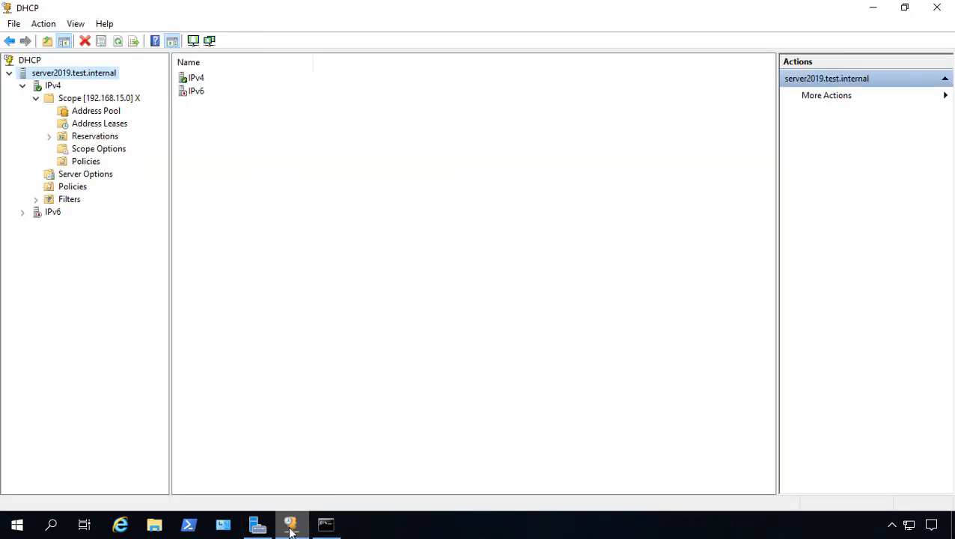
left_click(99, 148)
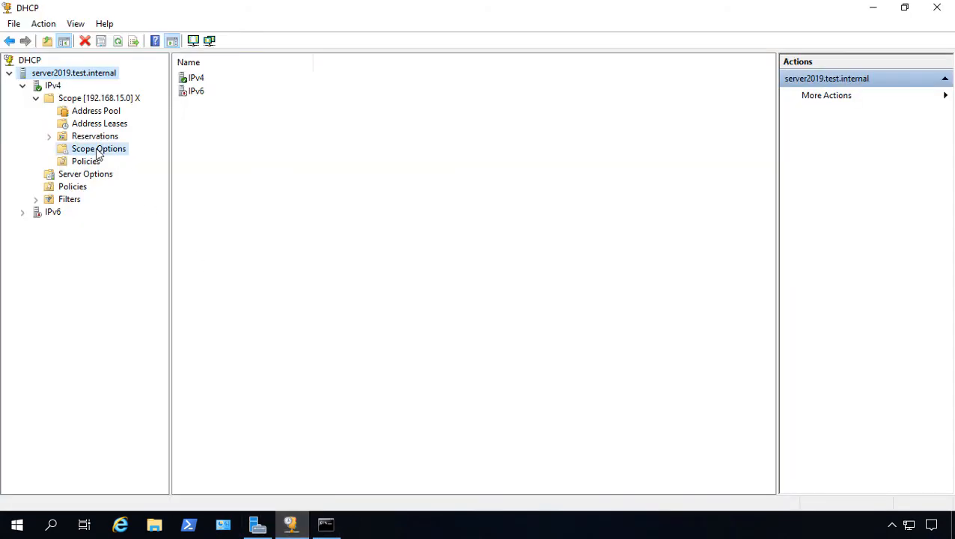
left_click(99, 148)
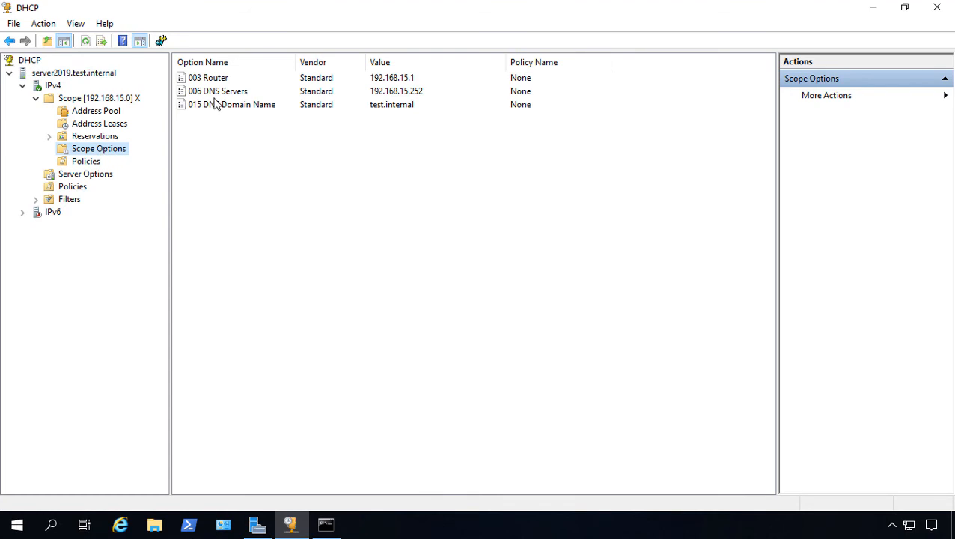
Step: Bring up the 006 DNS Servers option settings, currently listing only 192.168.15.252
double_click(218, 91)
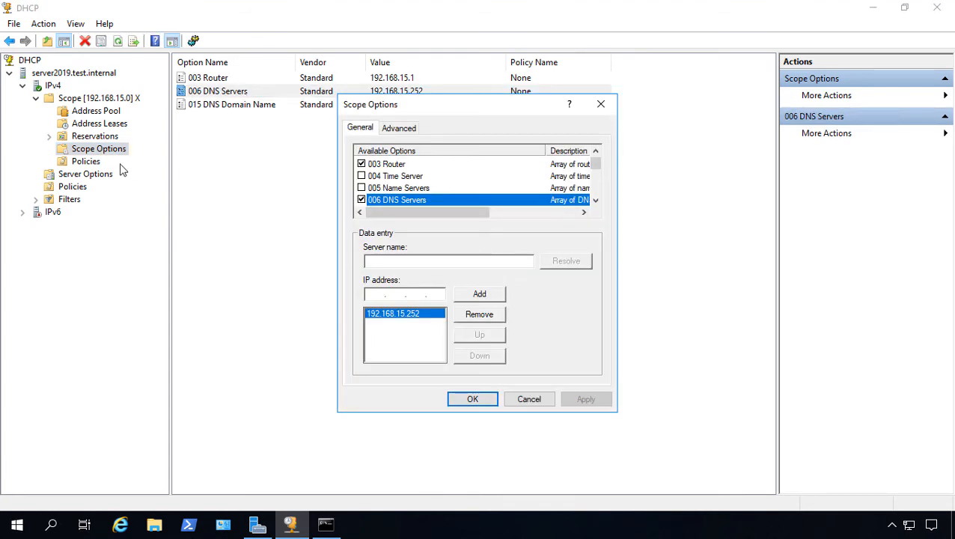
mouse_move(108, 156)
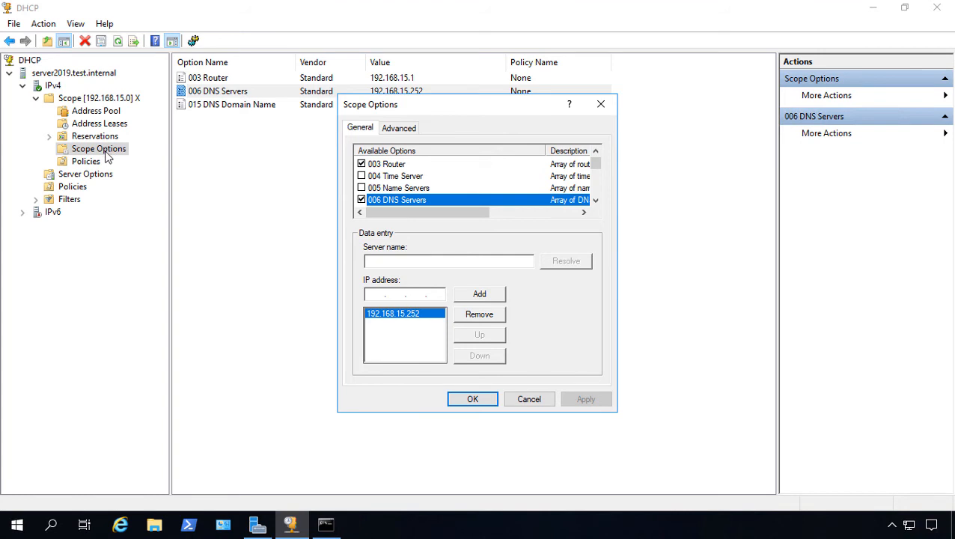
mouse_move(478, 170)
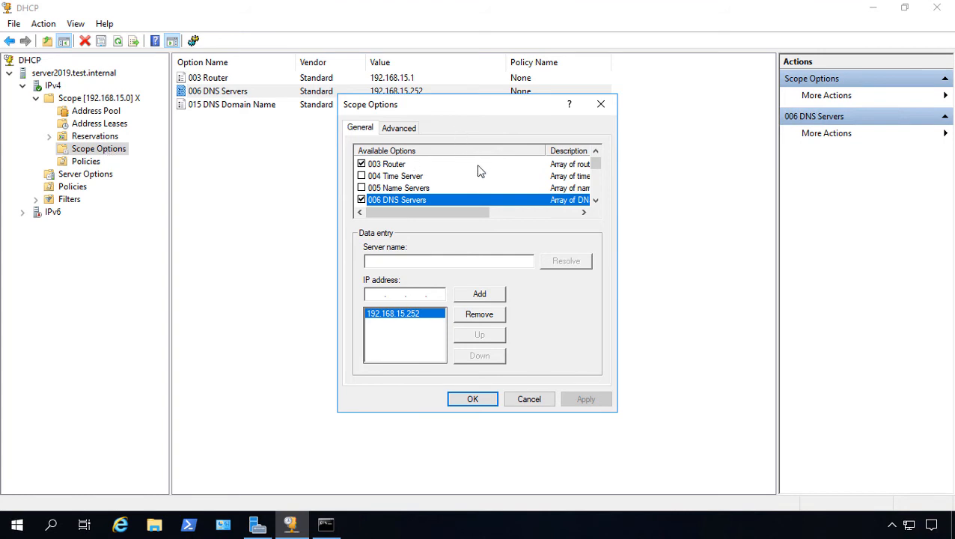
mouse_move(382, 210)
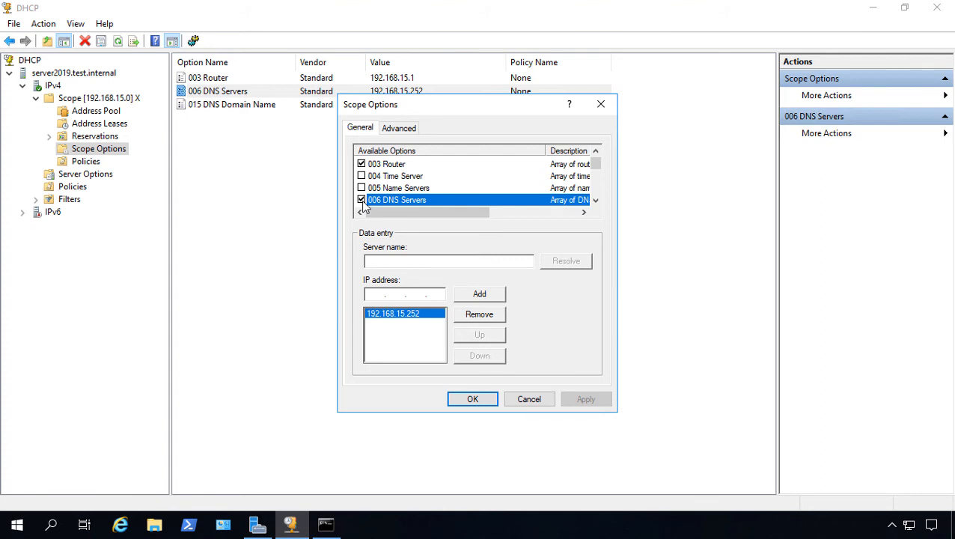
mouse_move(383, 308)
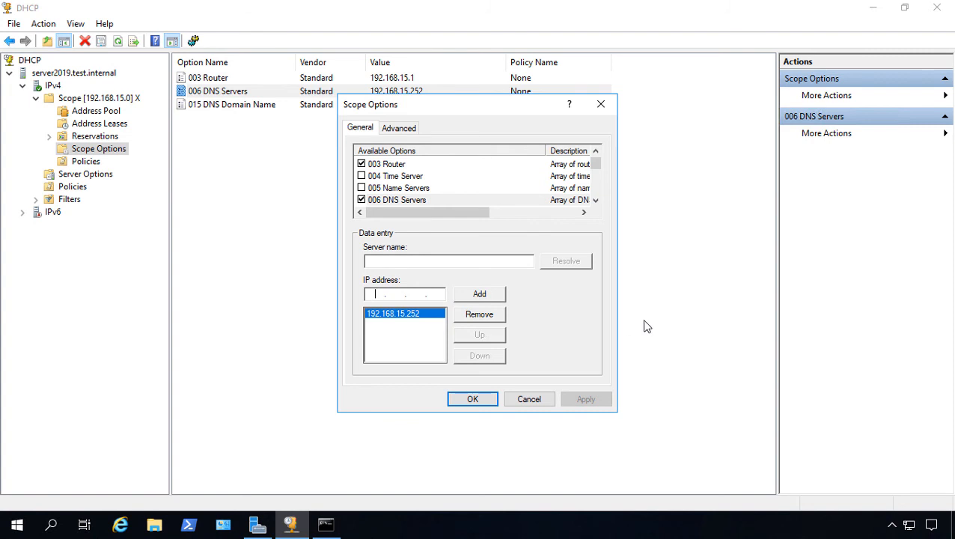
Step: Add 192.168.15.253 to the DNS Servers list beside 192.168.15.252 and confirm
type("192.168.15.253")
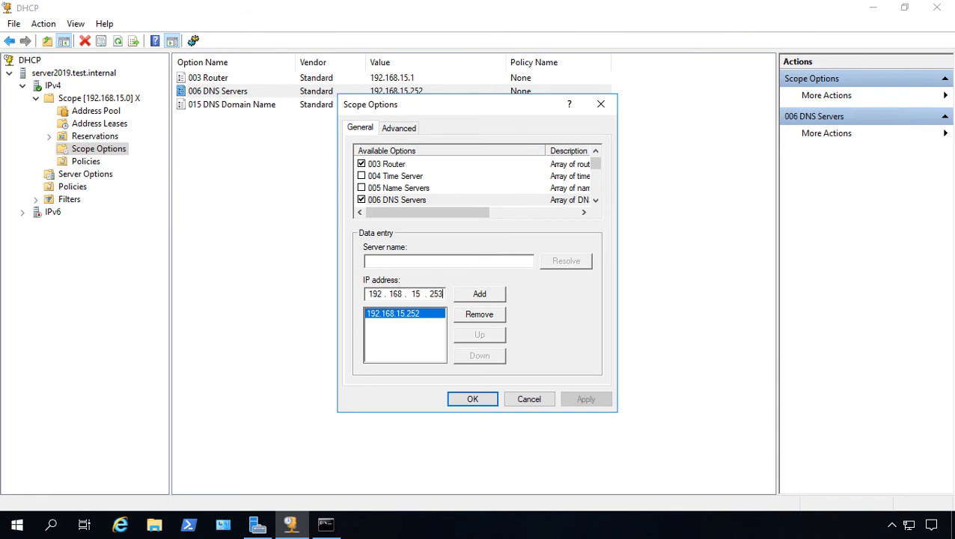
left_click(479, 294)
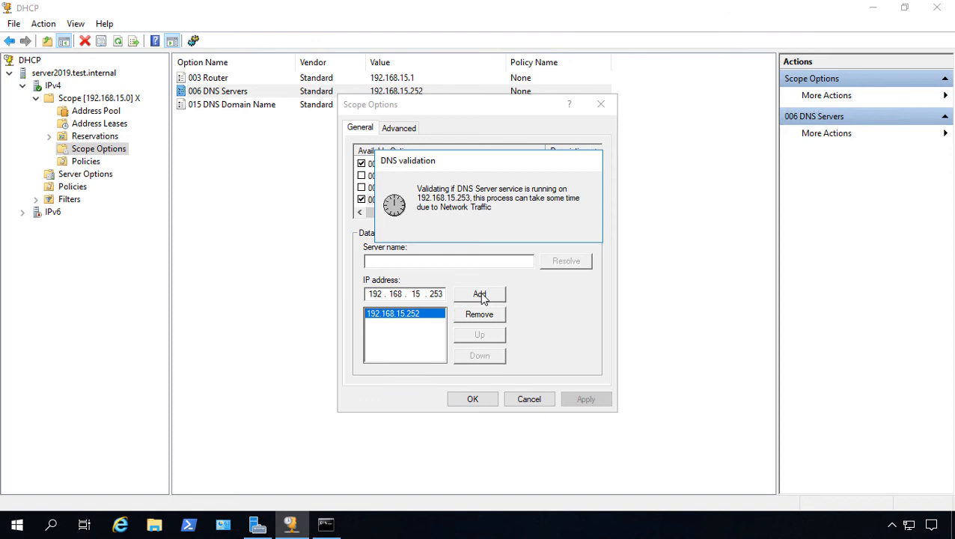
left_click(478, 293)
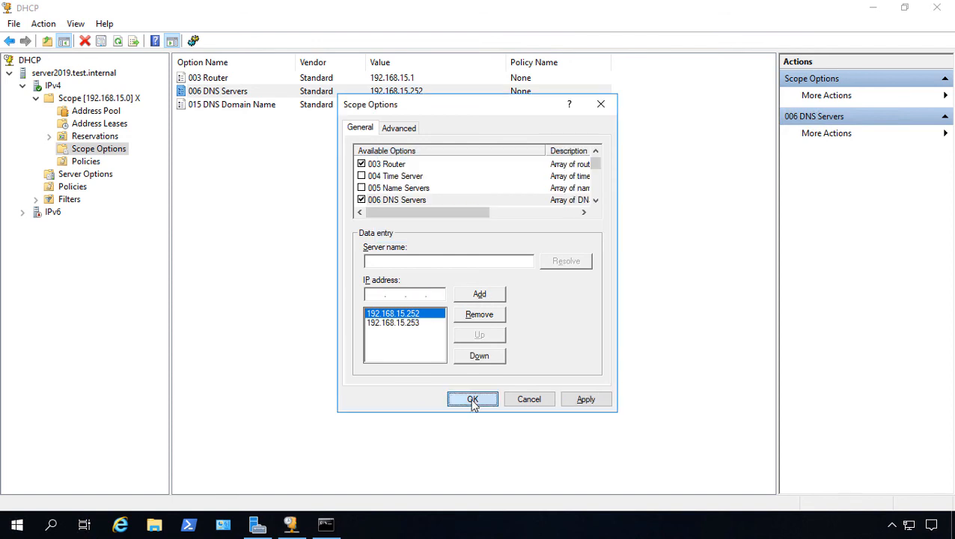
left_click(473, 398)
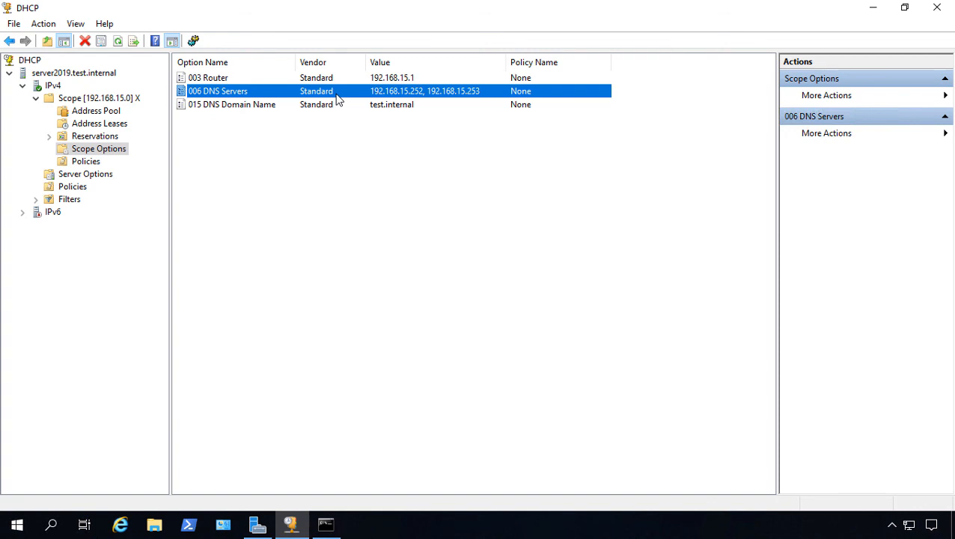
Step: Reopen the DNS Servers option and select the 192.168.15.253 entry for removal
double_click(218, 92)
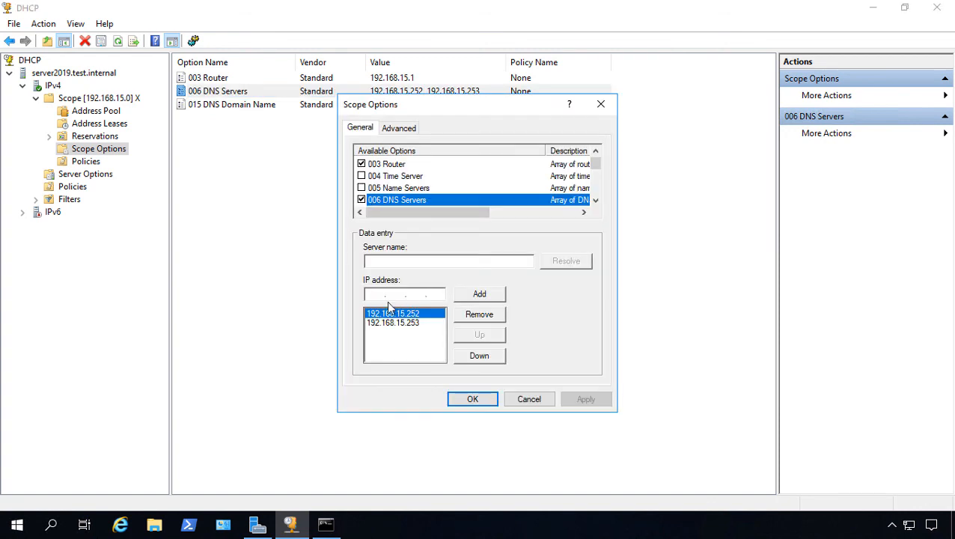
left_click(392, 323)
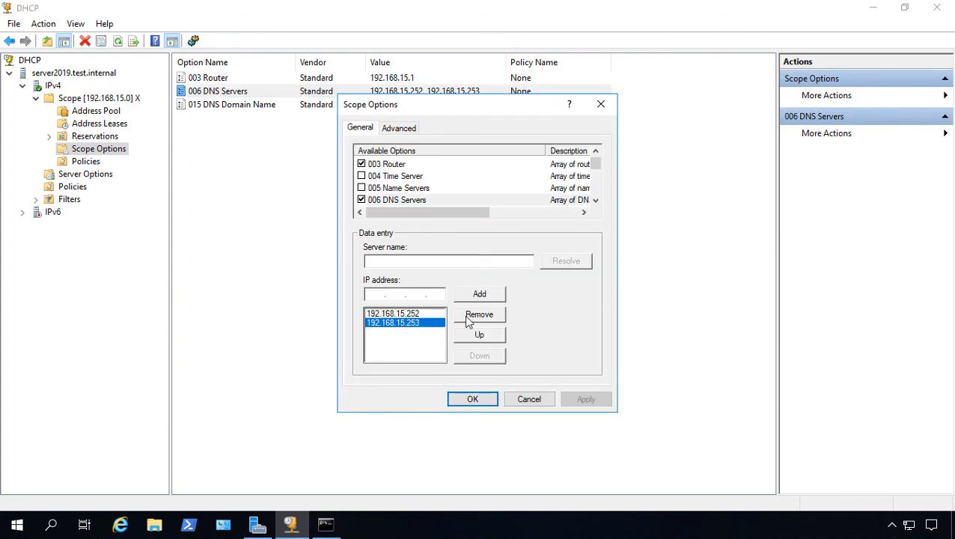